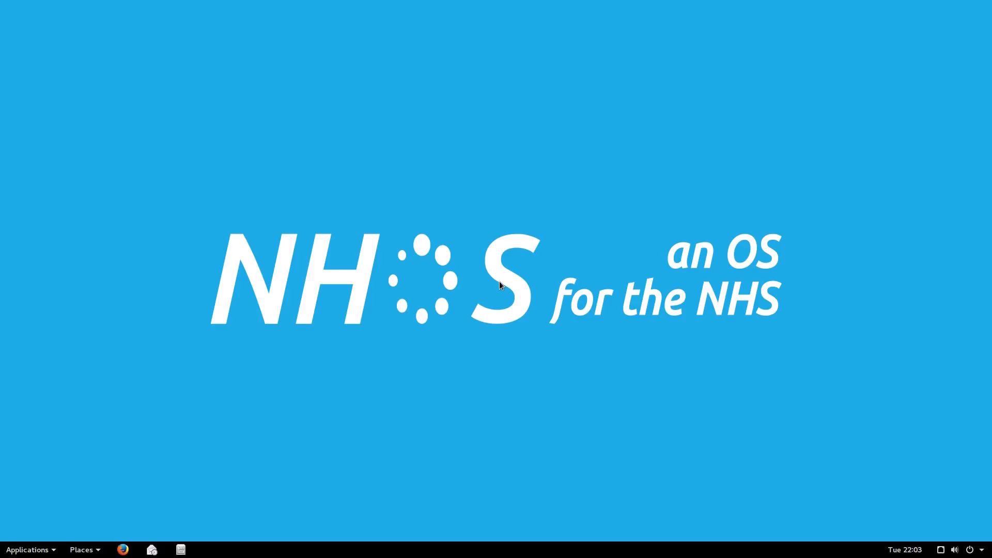
{"action": "mouse_move", "coordinate": [249, 165]}
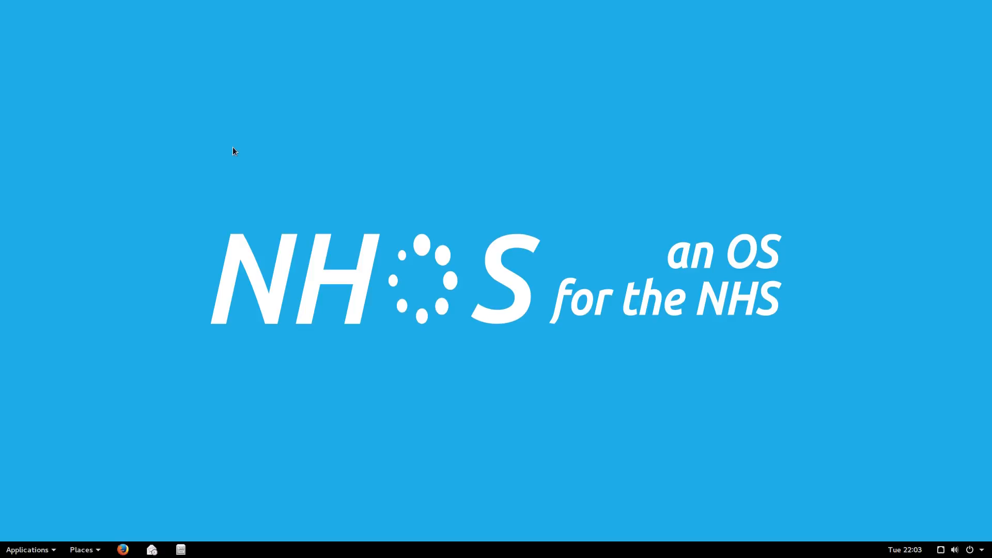
{"action": "mouse_move", "coordinate": [155, 259]}
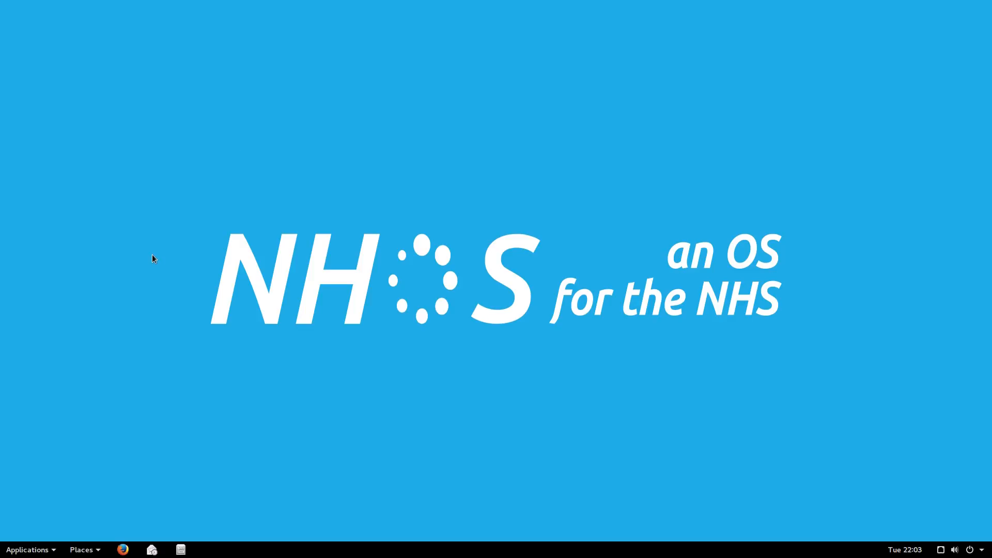
{"action": "mouse_move", "coordinate": [820, 343]}
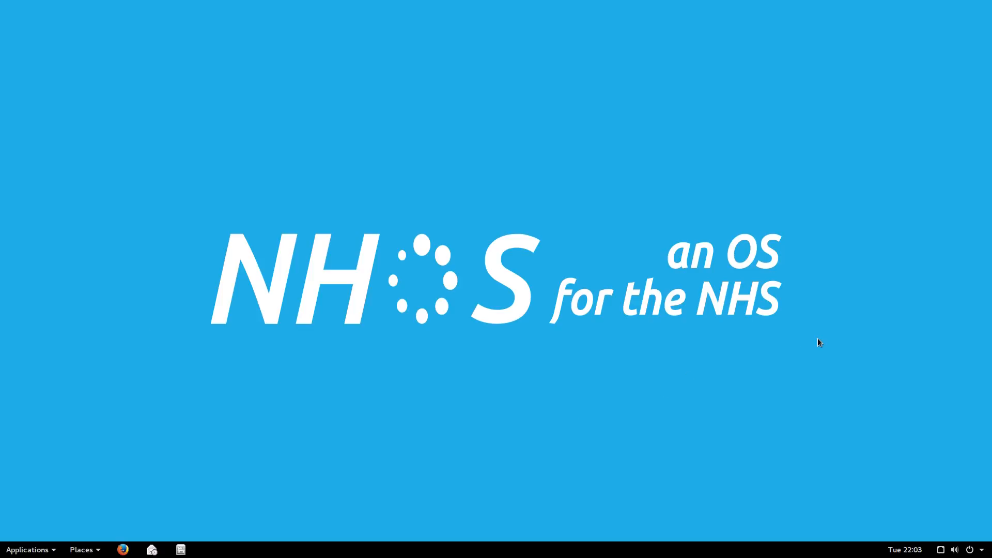
{"action": "mouse_move", "coordinate": [191, 159]}
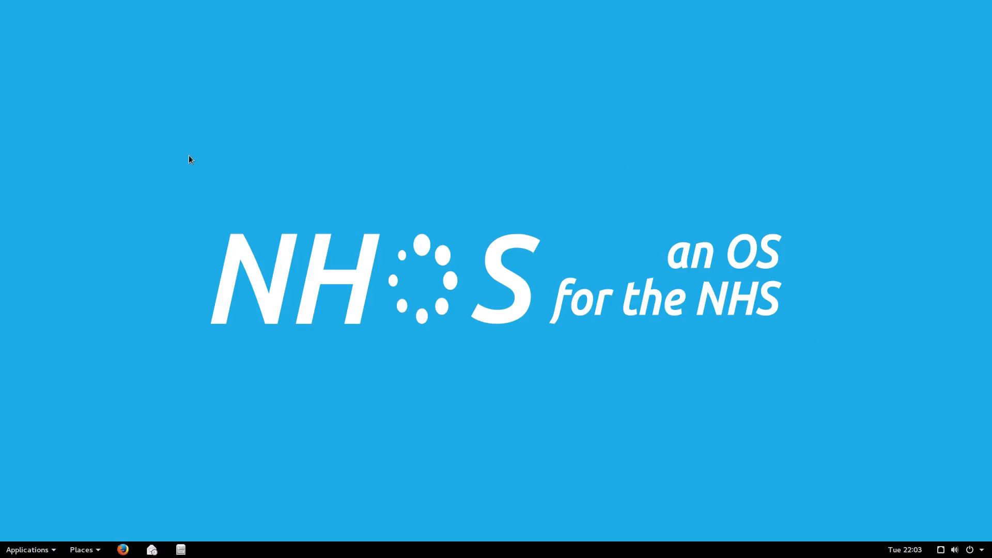
{"action": "mouse_move", "coordinate": [184, 156]}
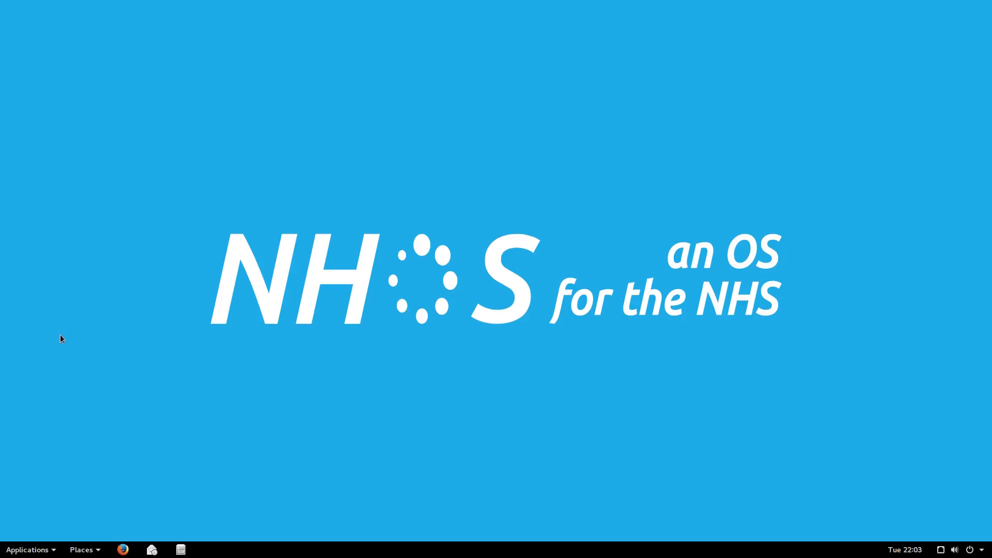
{"action": "mouse_move", "coordinate": [337, 206]}
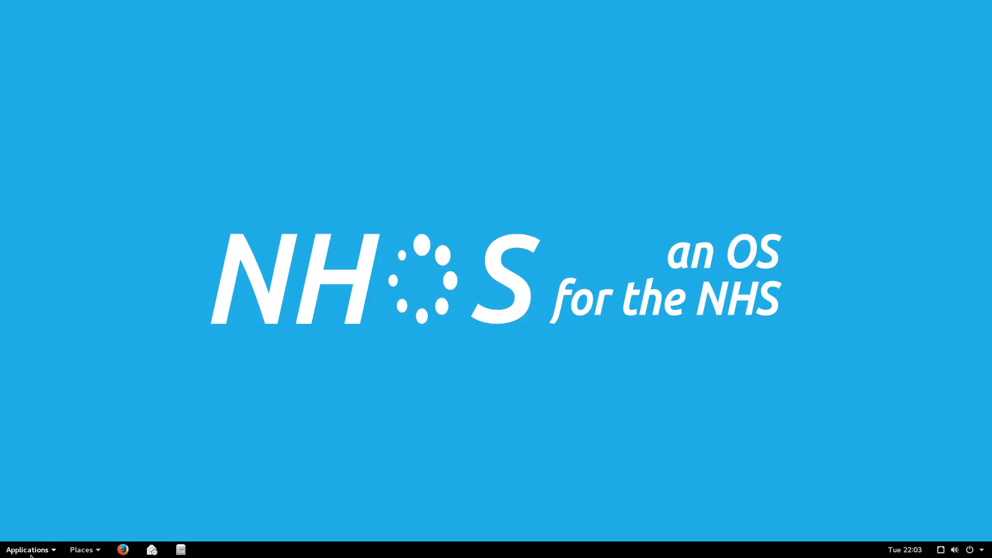
- Show the applications menu Favourites list after dismissing the system problem report prompt
{"action": "left_click", "coordinate": [28, 548]}
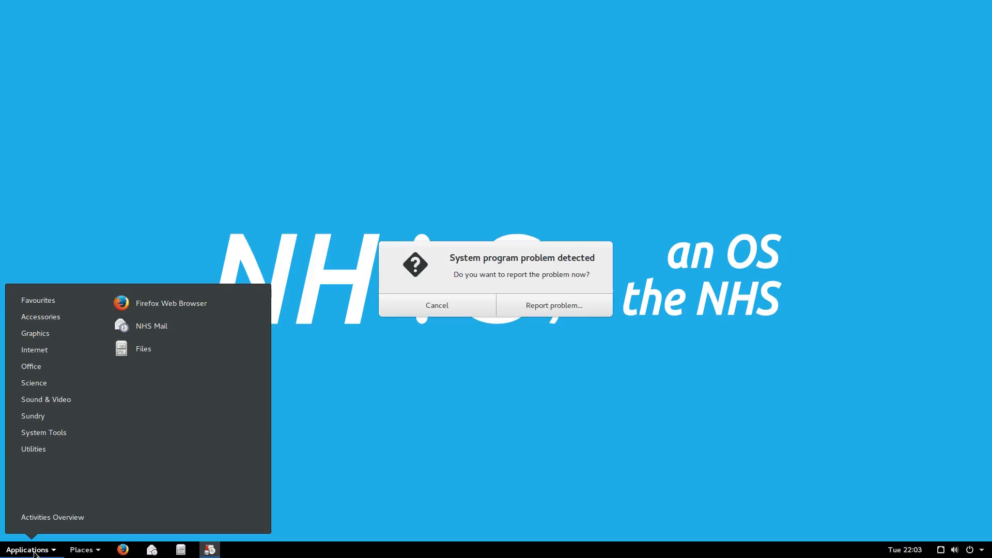
{"action": "mouse_move", "coordinate": [464, 364]}
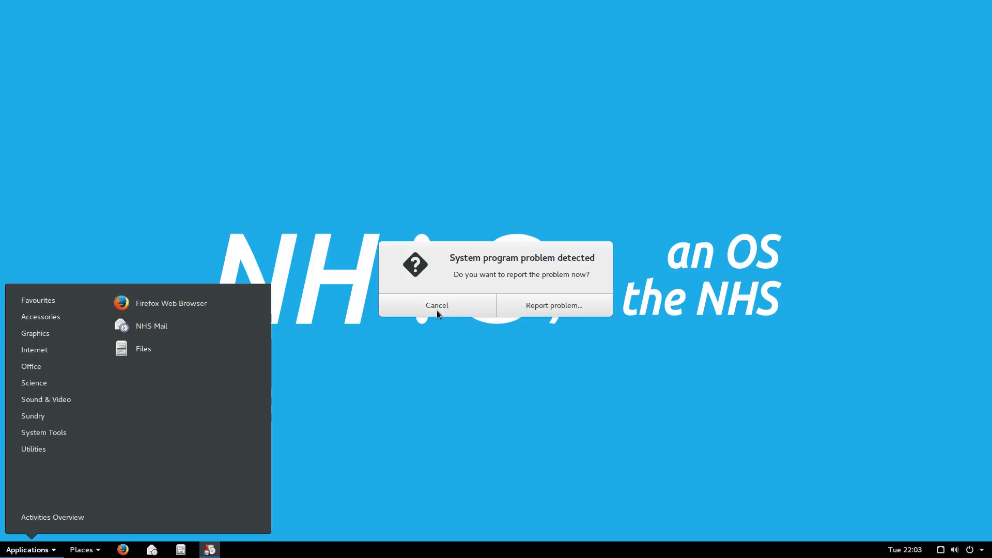
{"action": "left_click", "coordinate": [436, 306]}
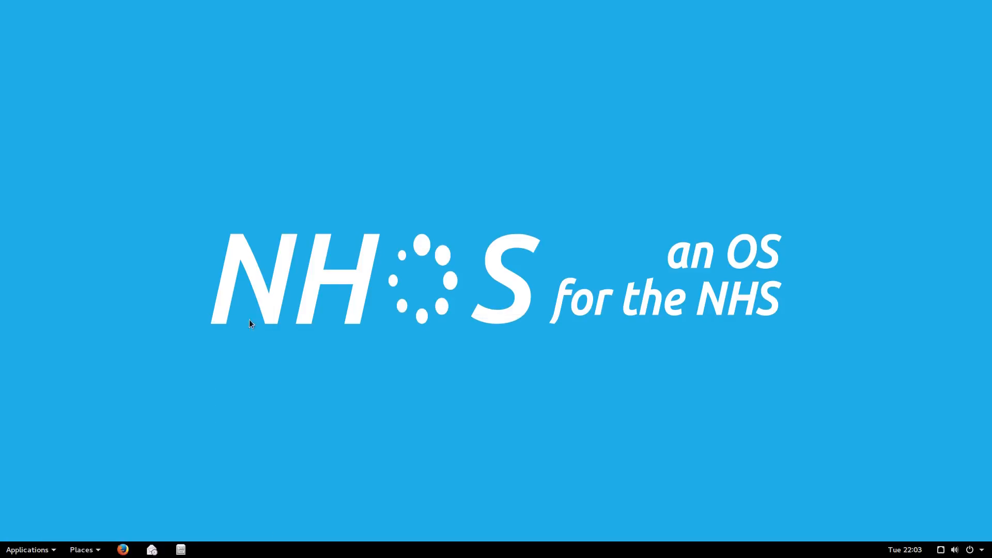
{"action": "mouse_move", "coordinate": [27, 549]}
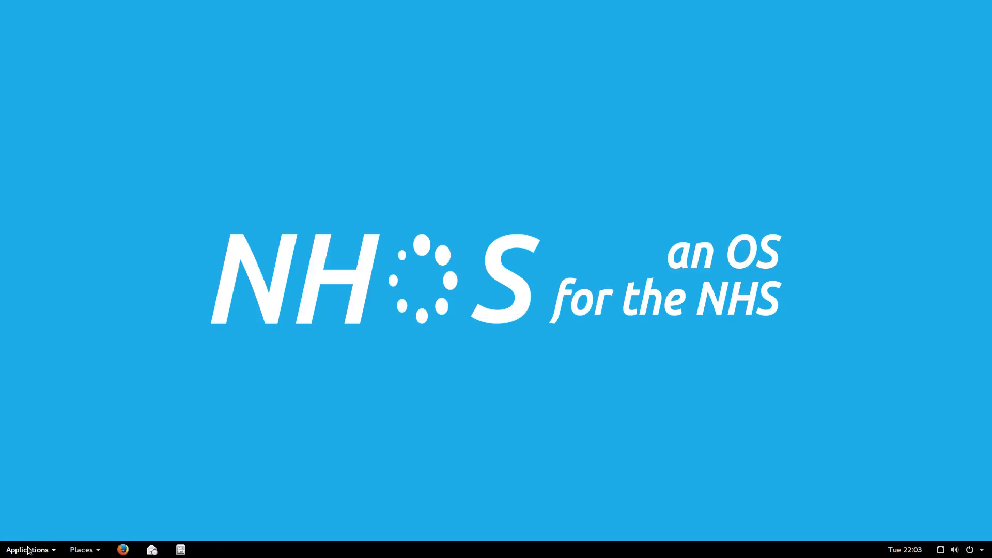
{"action": "left_click", "coordinate": [27, 549]}
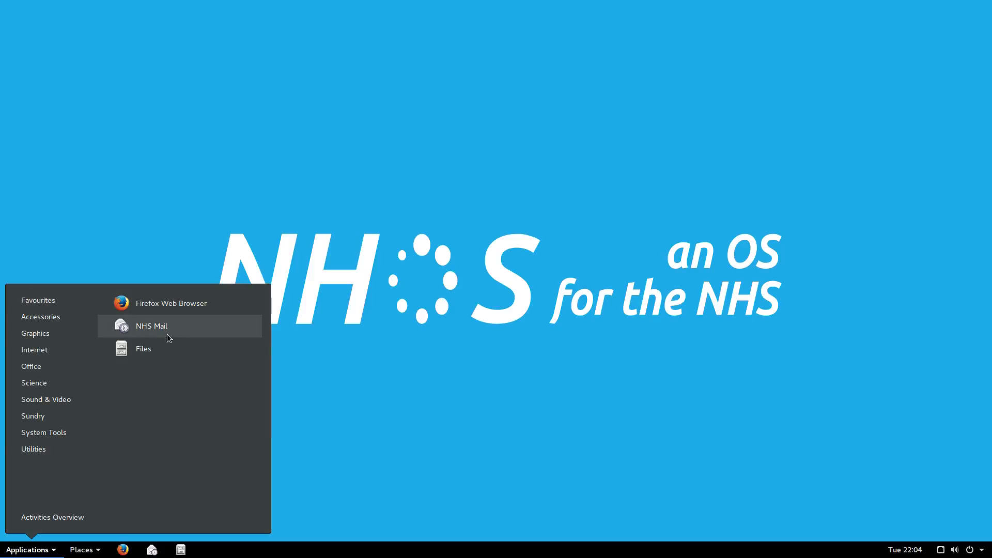
- Launch NHS Mail (Evolution) and cancel its first-run Welcome setup assistant
{"action": "left_click", "coordinate": [151, 326]}
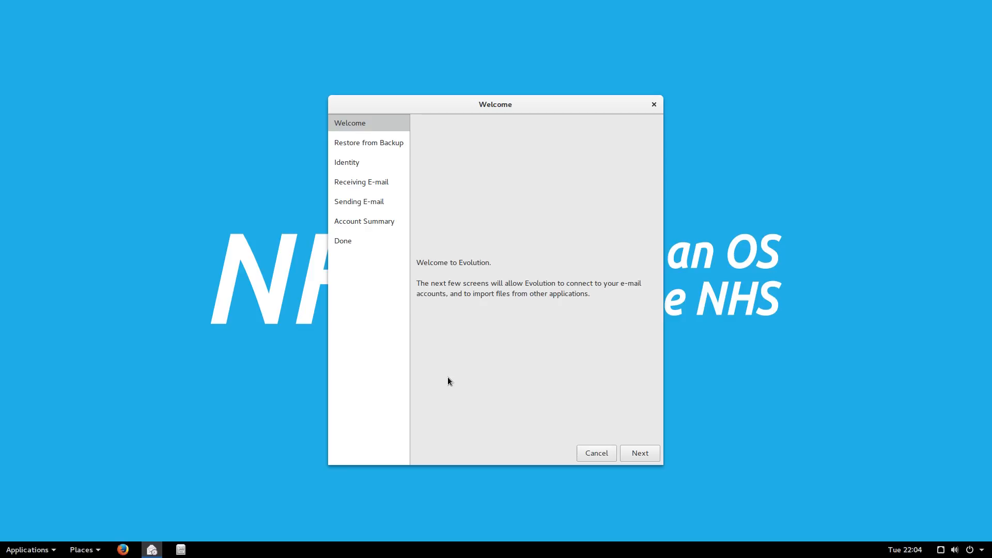
{"action": "mouse_move", "coordinate": [611, 328]}
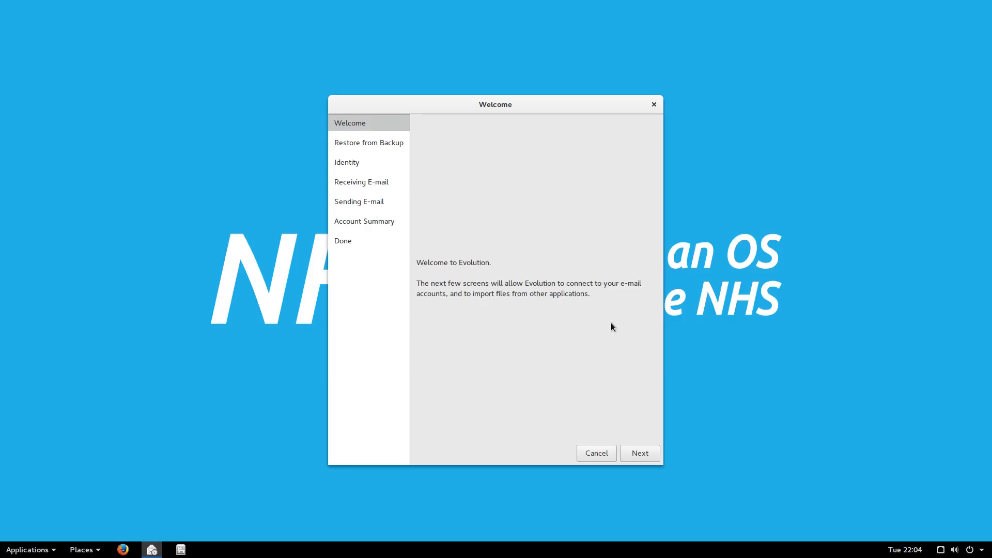
{"action": "left_click", "coordinate": [596, 453]}
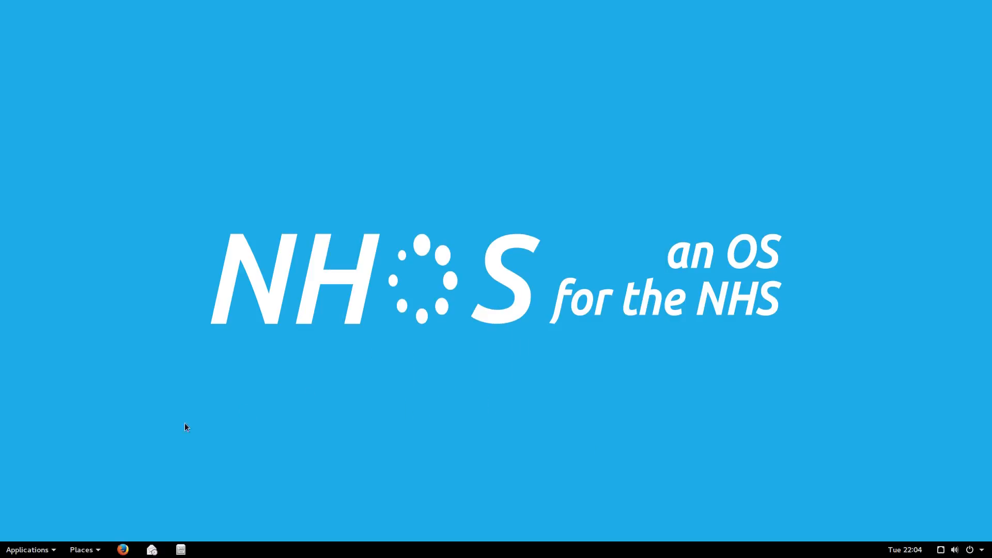
{"action": "left_click", "coordinate": [26, 549]}
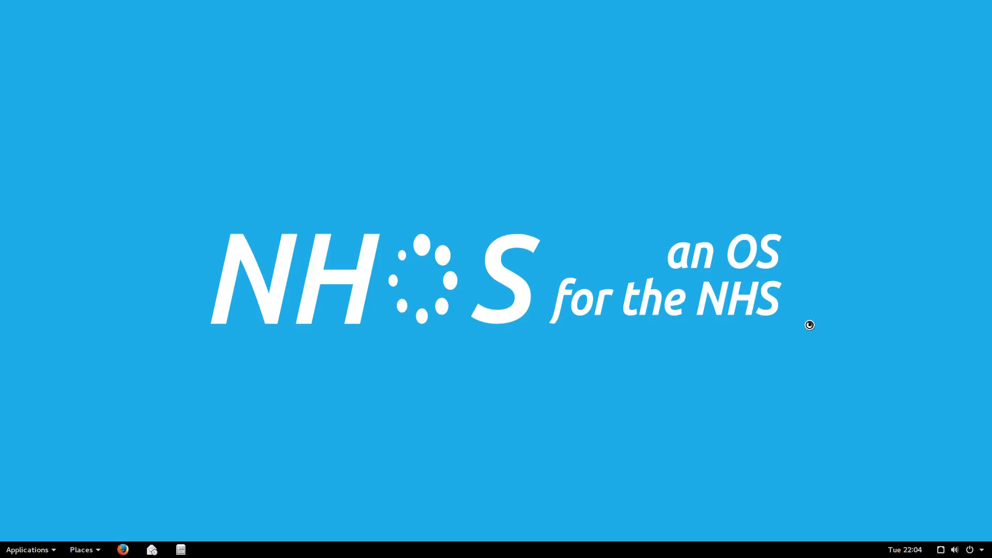
- Launch Firefox, maximise its window and scroll down the NHSmail 2 Portal home page
{"action": "left_click", "coordinate": [122, 549]}
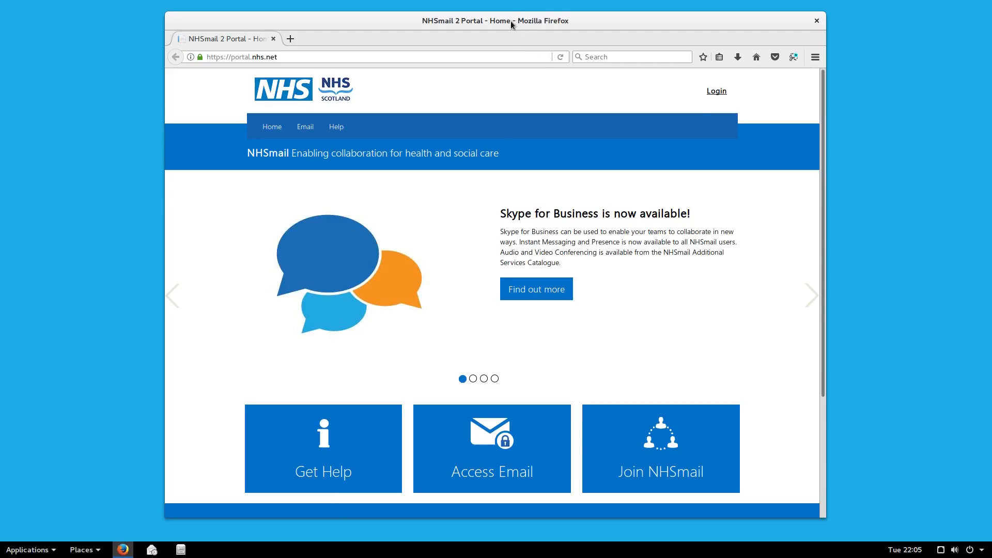
{"action": "mouse_move", "coordinate": [512, 26]}
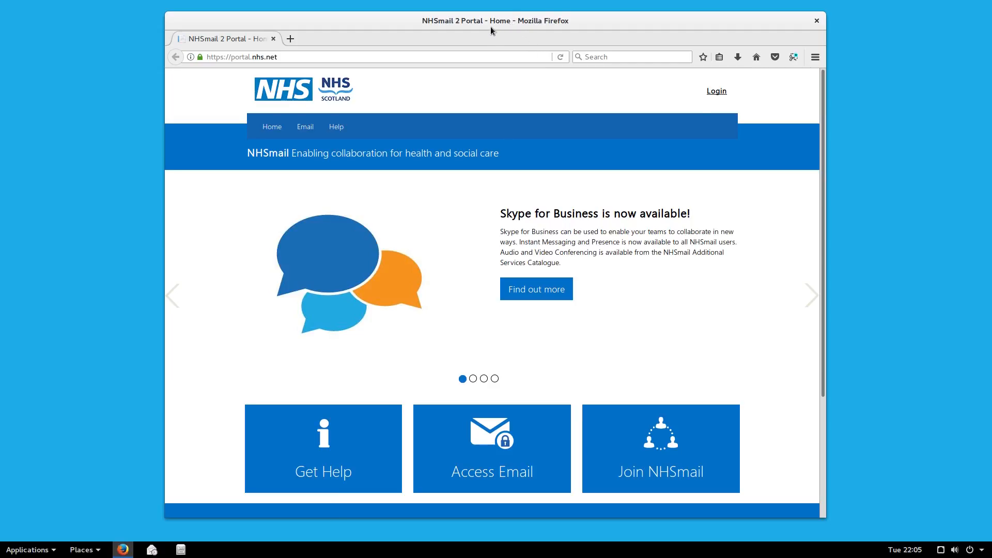
{"action": "right_click", "coordinate": [494, 21]}
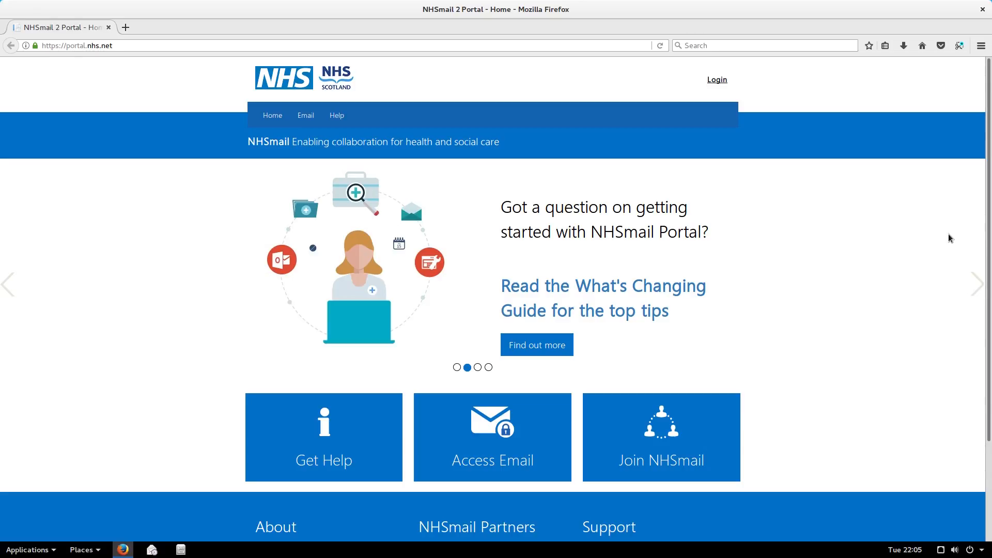
{"action": "scroll", "scroll_direction": "down", "scroll_amount": 3}
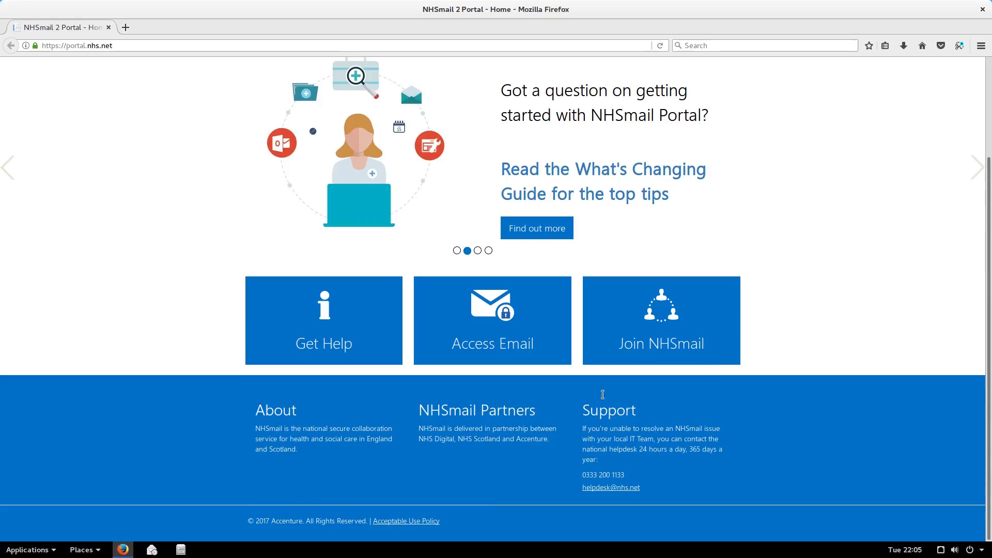
{"action": "mouse_move", "coordinate": [495, 423]}
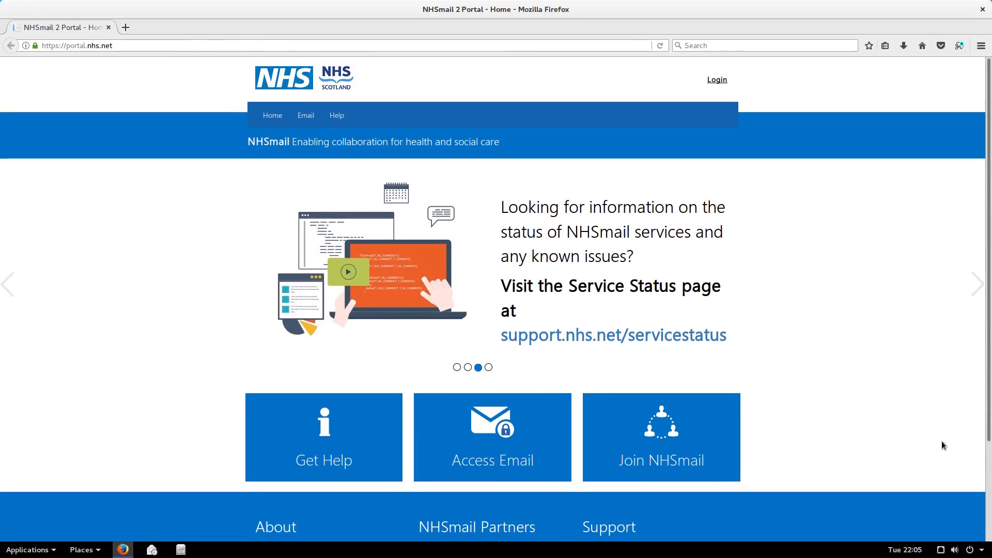
{"action": "mouse_move", "coordinate": [372, 85]}
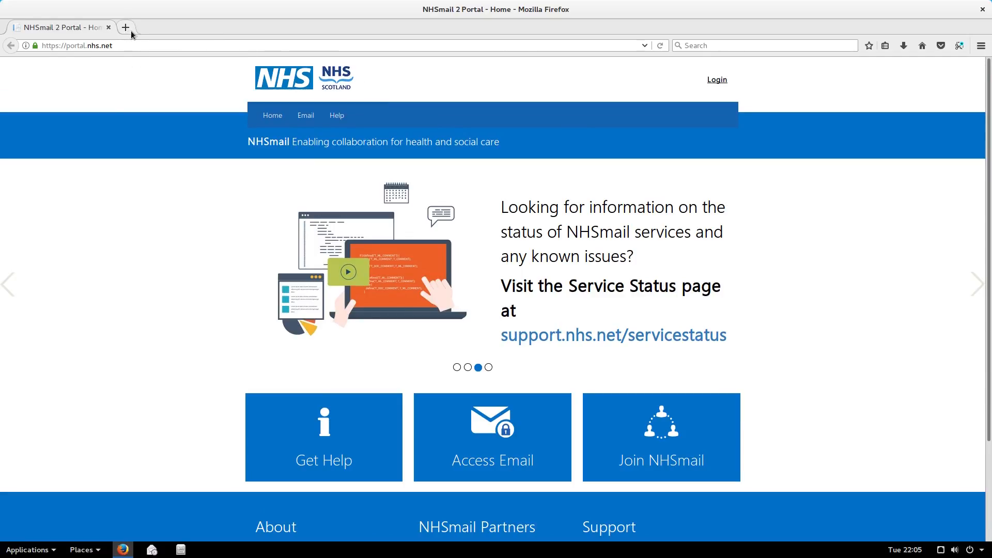
- Search Google for 'nhsbuntu.org' in a new Firefox tab
{"action": "left_click", "coordinate": [125, 27]}
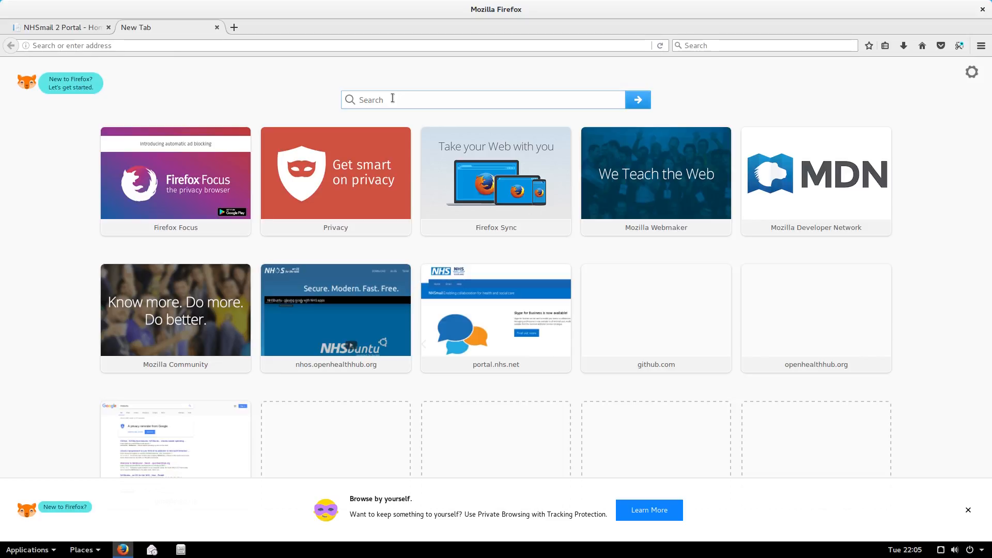
{"action": "type", "text": "nhsbuntu"}
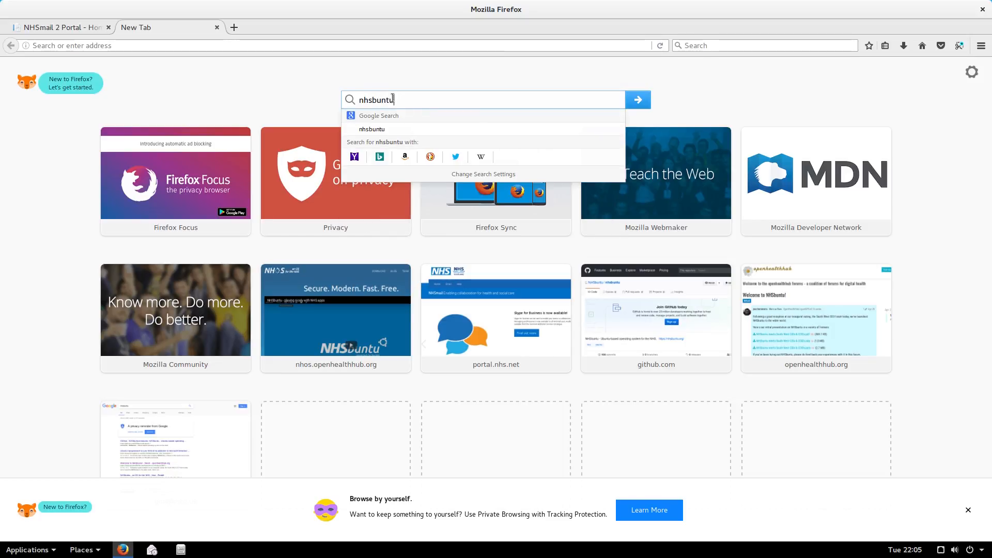
{"action": "type", "text": ".org"}
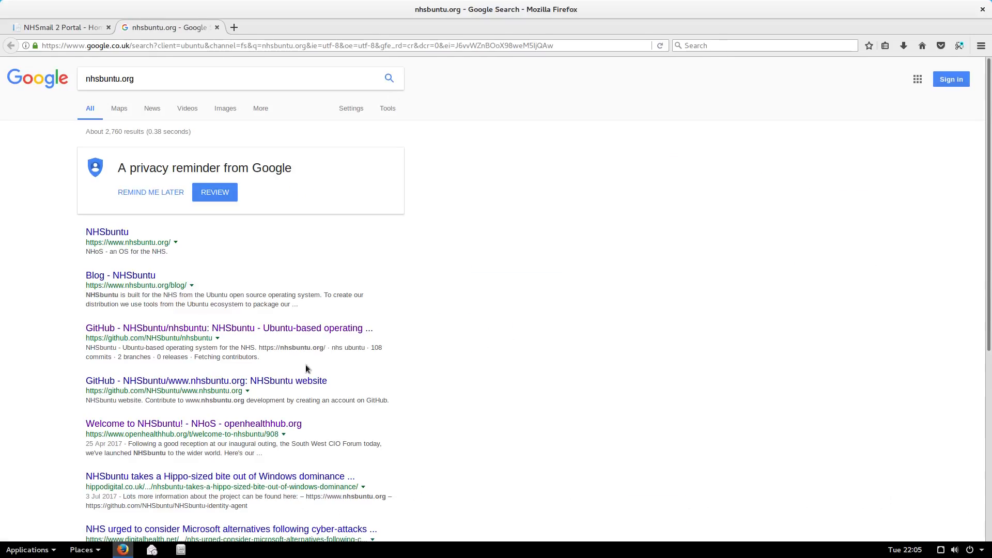
- Visit the NHSbuntu site from the results and look down its home page
{"action": "left_click", "coordinate": [106, 231]}
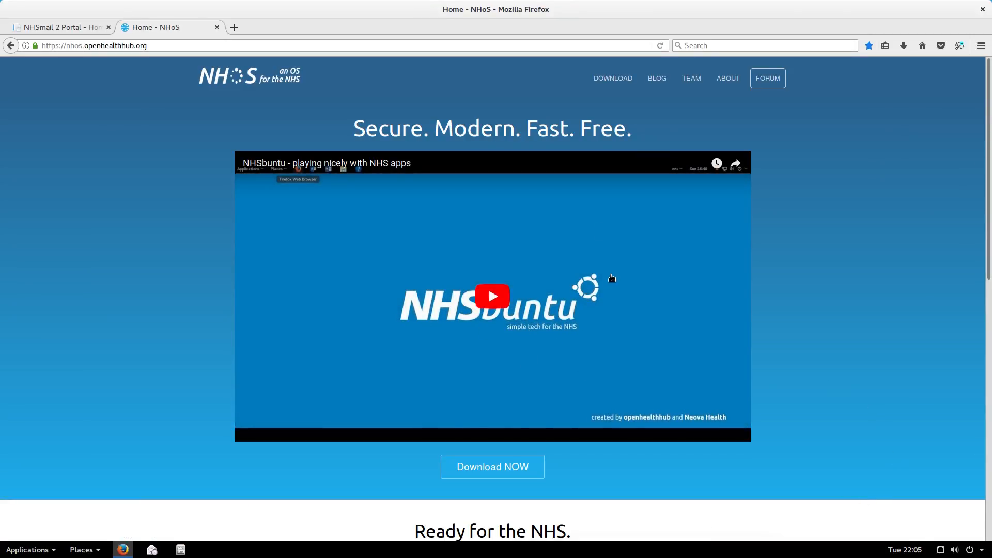
{"action": "mouse_move", "coordinate": [831, 254]}
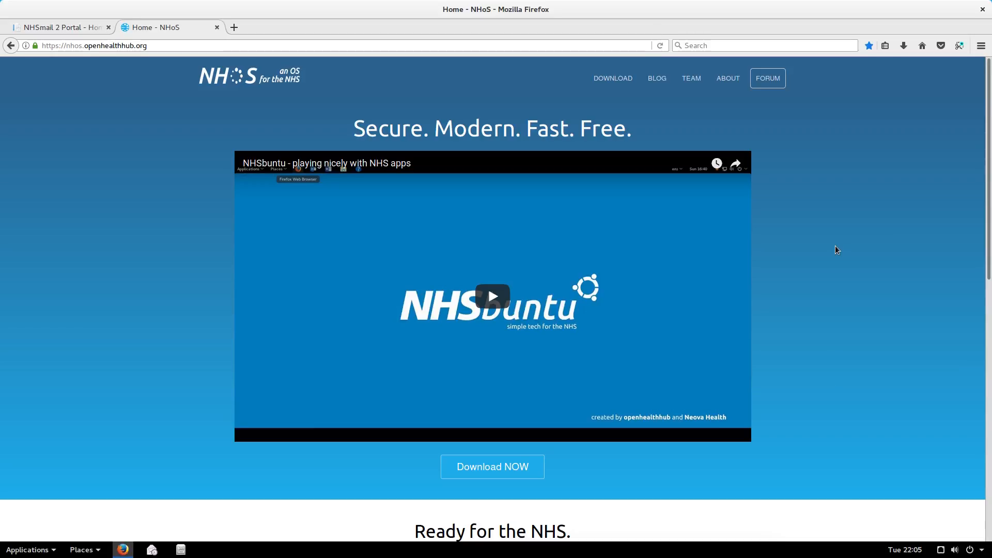
{"action": "scroll", "scroll_direction": "down", "scroll_amount": 3}
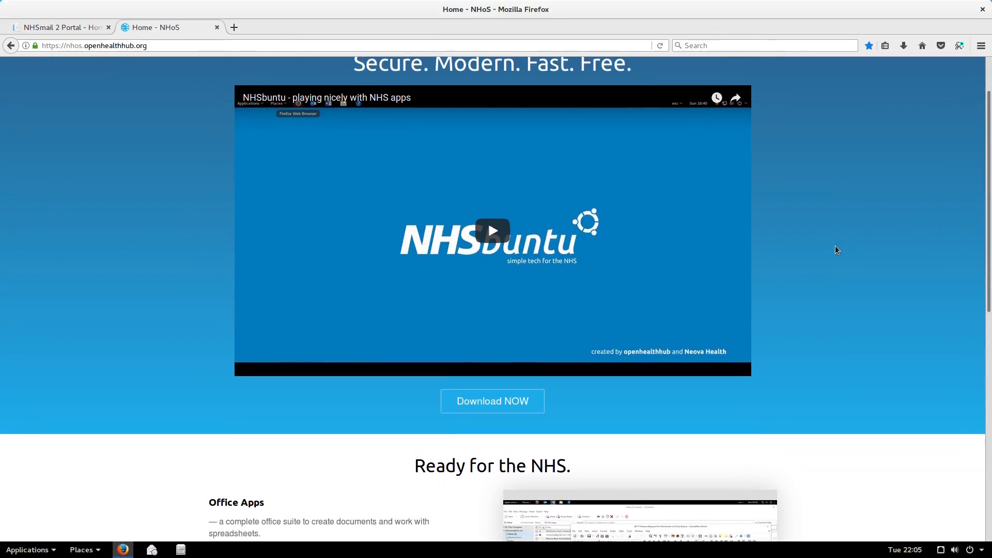
{"action": "scroll", "scroll_direction": "down", "scroll_amount": 3}
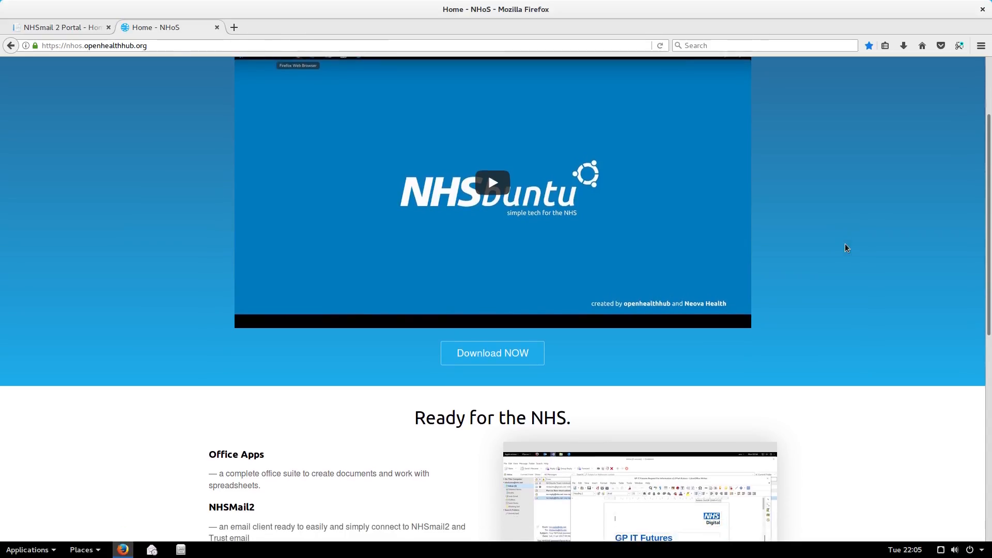
{"action": "scroll", "scroll_direction": "down", "scroll_amount": 3}
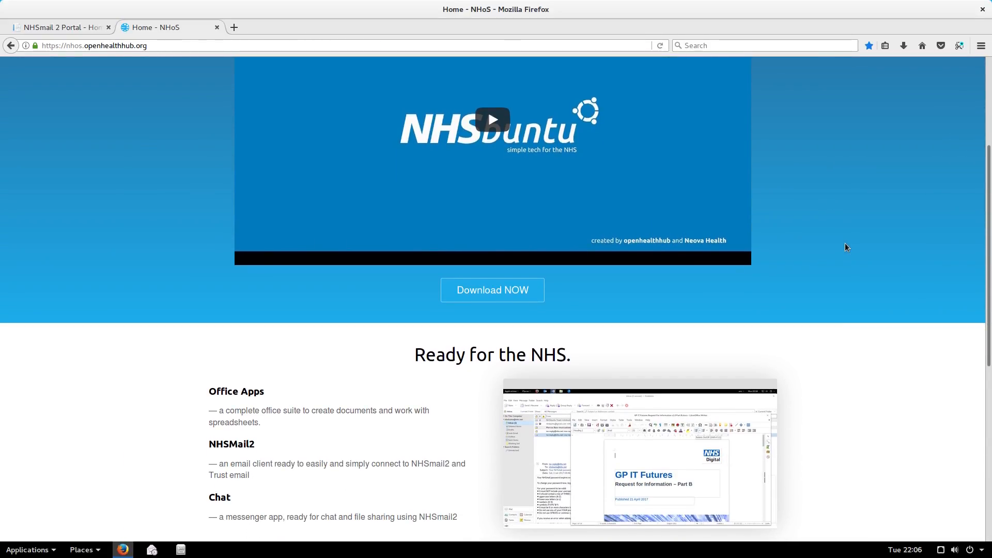
{"action": "scroll", "scroll_direction": "up", "scroll_amount": 3}
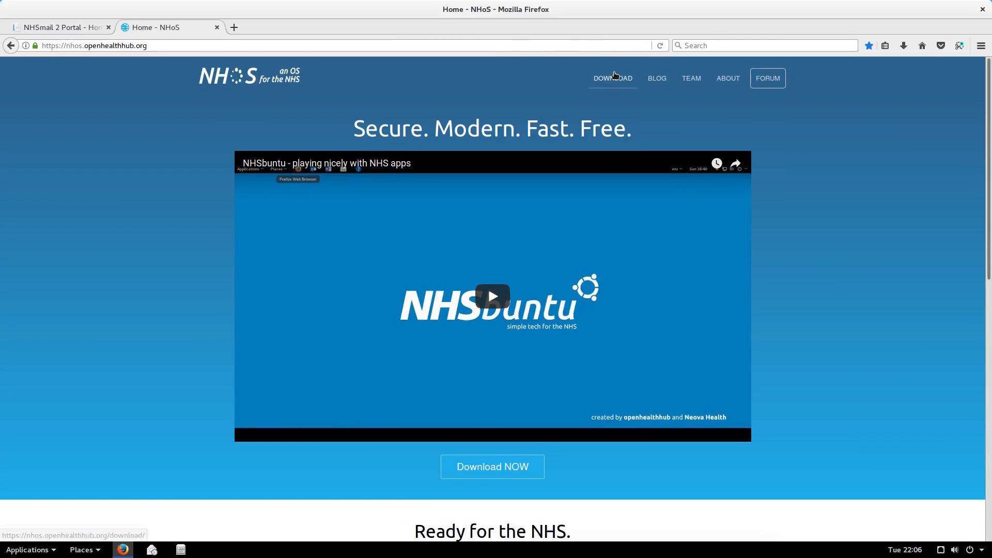
- Browse the NHoS Download page down to the nightly, test and Cinnamon Dev builds
{"action": "left_click", "coordinate": [612, 78]}
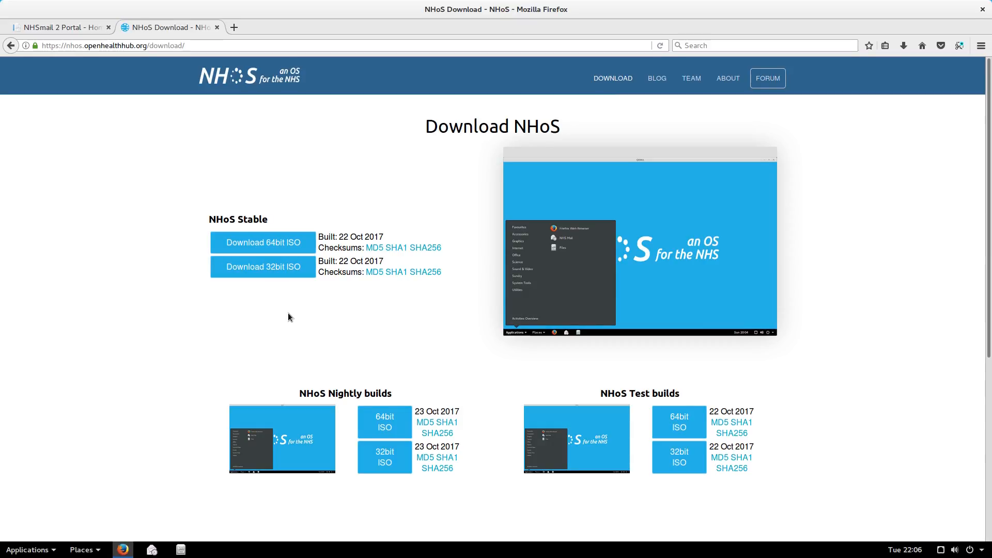
{"action": "mouse_move", "coordinate": [178, 319]}
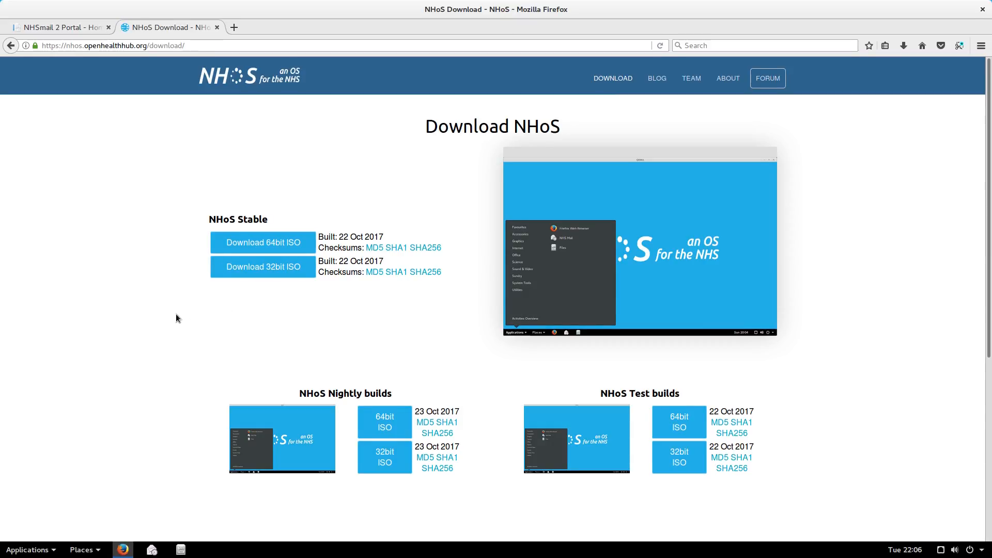
{"action": "scroll", "scroll_direction": "down", "scroll_amount": 3}
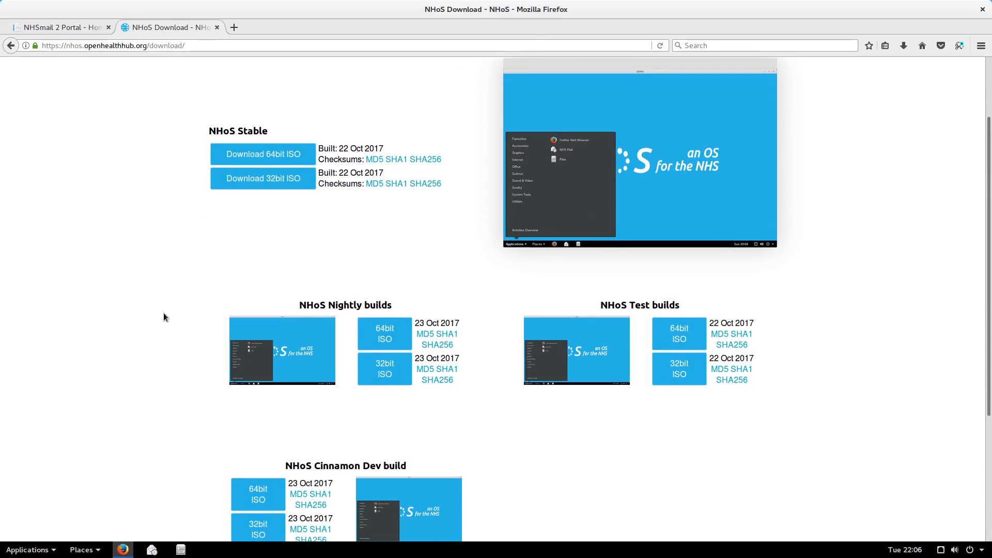
{"action": "scroll", "scroll_direction": "down", "scroll_amount": 3}
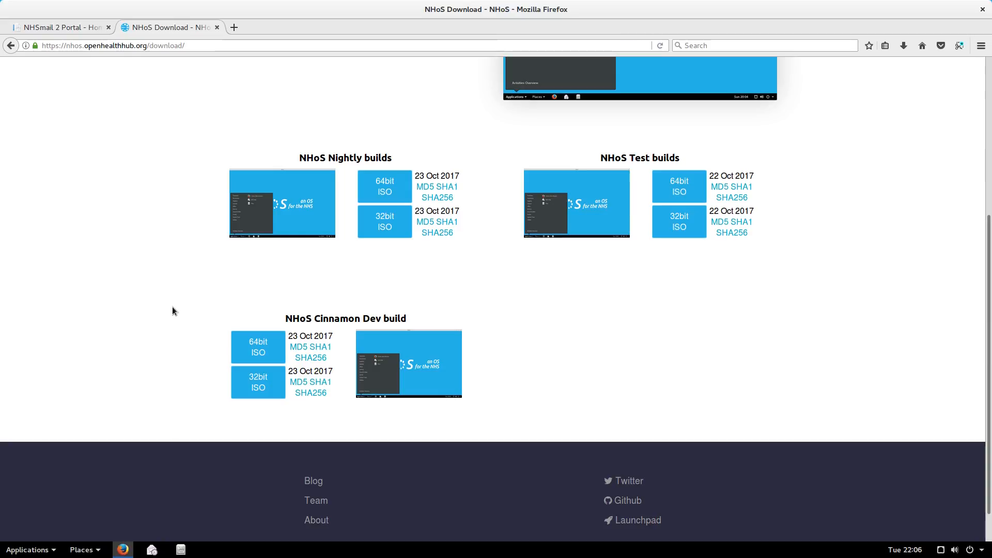
{"action": "mouse_move", "coordinate": [579, 308]}
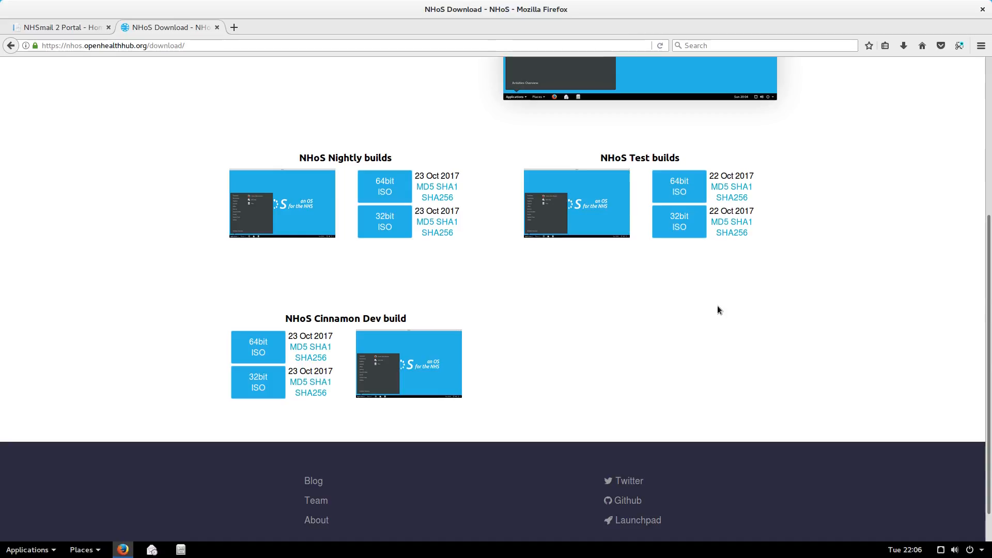
{"action": "mouse_move", "coordinate": [880, 355]}
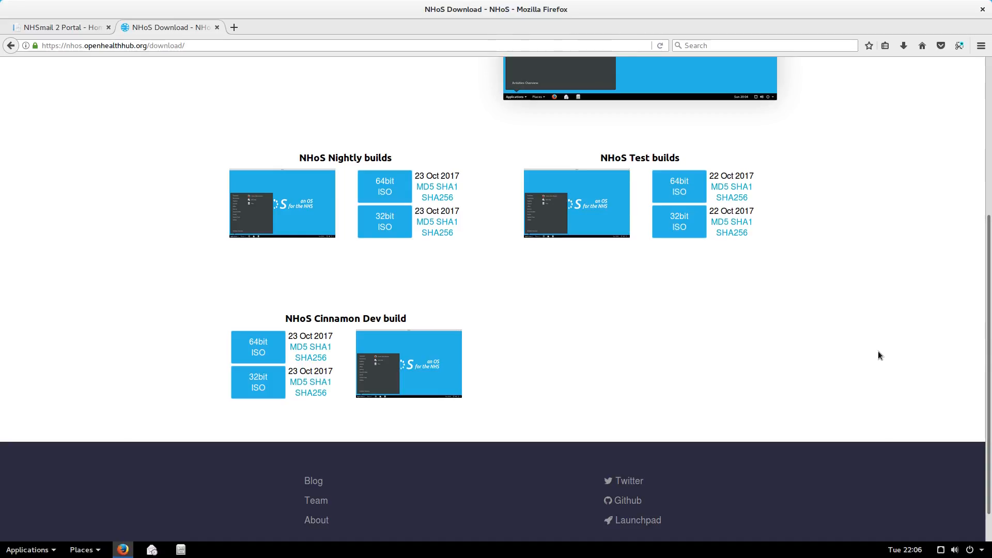
{"action": "mouse_move", "coordinate": [978, 351]}
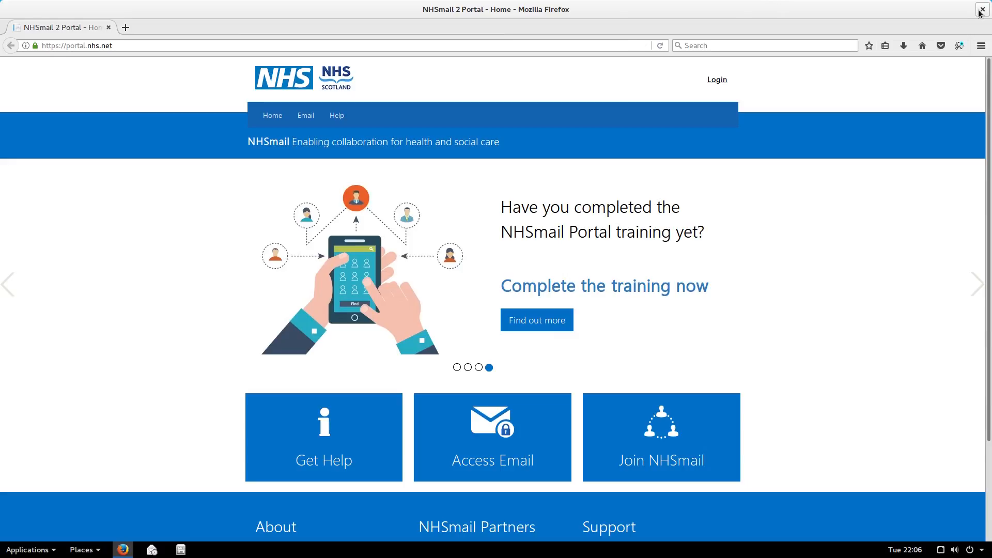
- Quit Firefox and bring up the applications menu again
{"action": "left_click", "coordinate": [985, 10]}
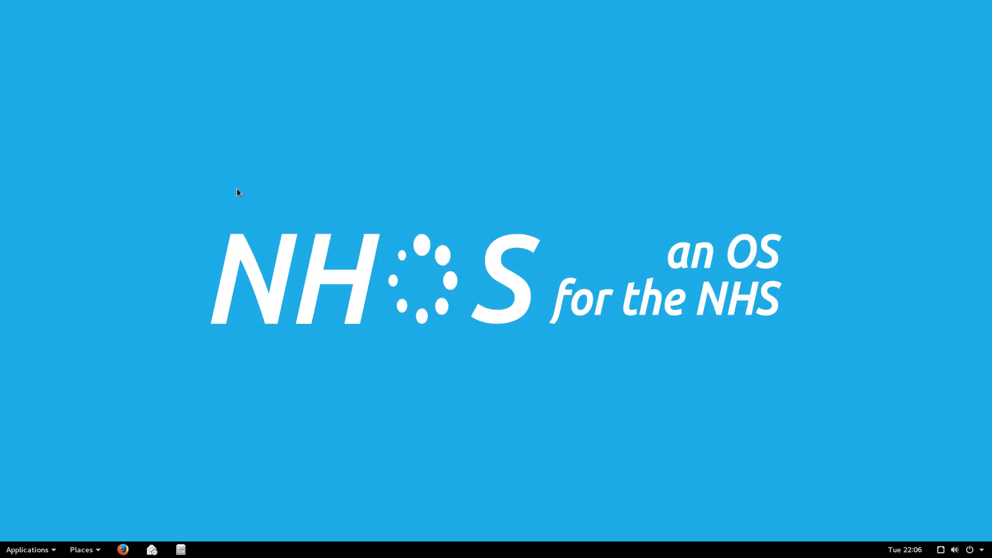
{"action": "left_click", "coordinate": [27, 549]}
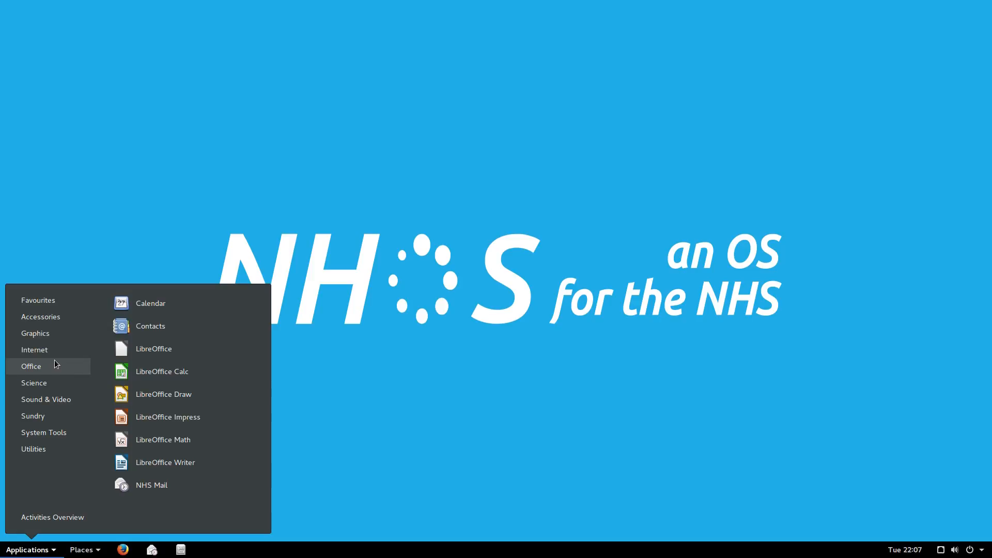
{"action": "mouse_move", "coordinate": [149, 326]}
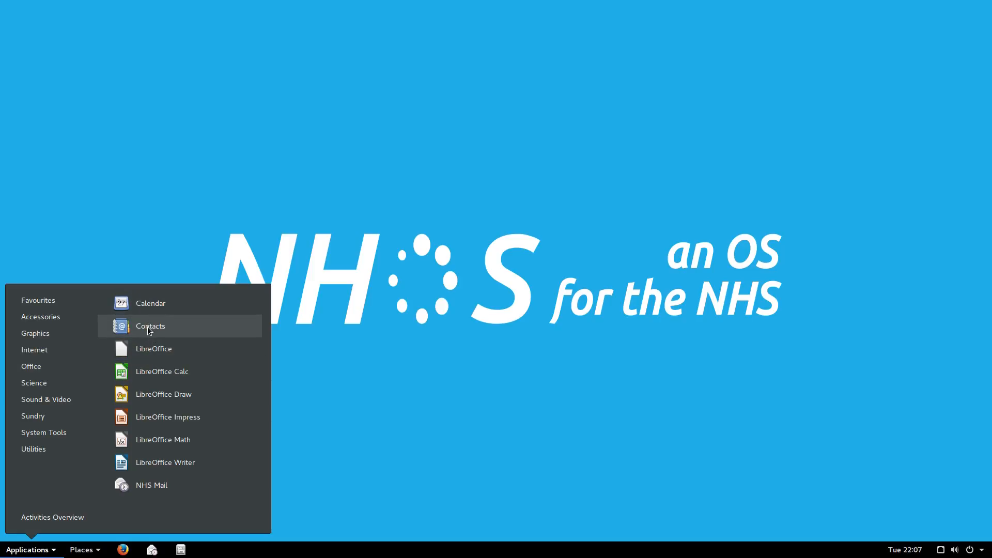
- Launch Contacts from the Office category so its Select Address Book dialog appears
{"action": "left_click", "coordinate": [150, 325]}
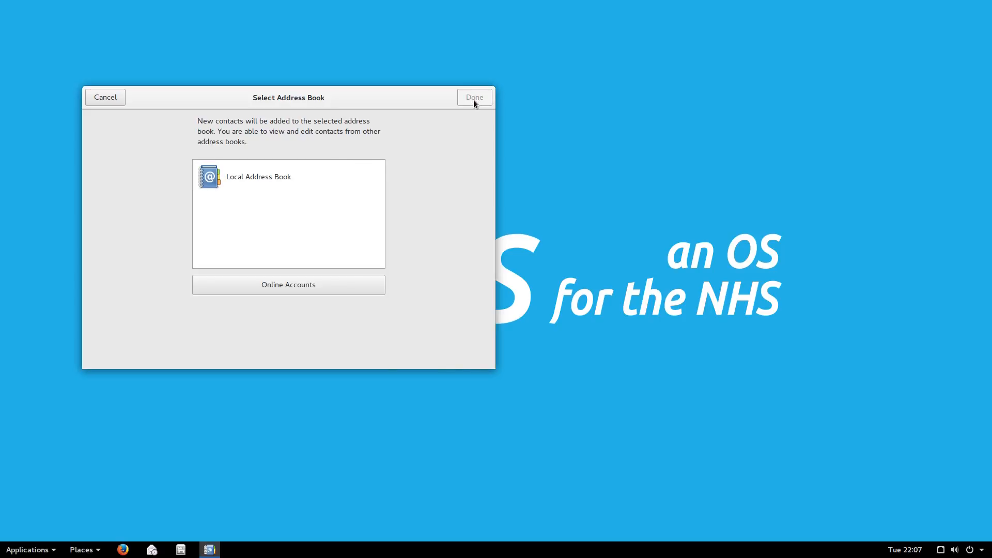
- Cancel the Contacts dialog, launch Disk Usage Analyser from Utilities, then close it
{"action": "left_click", "coordinate": [473, 97]}
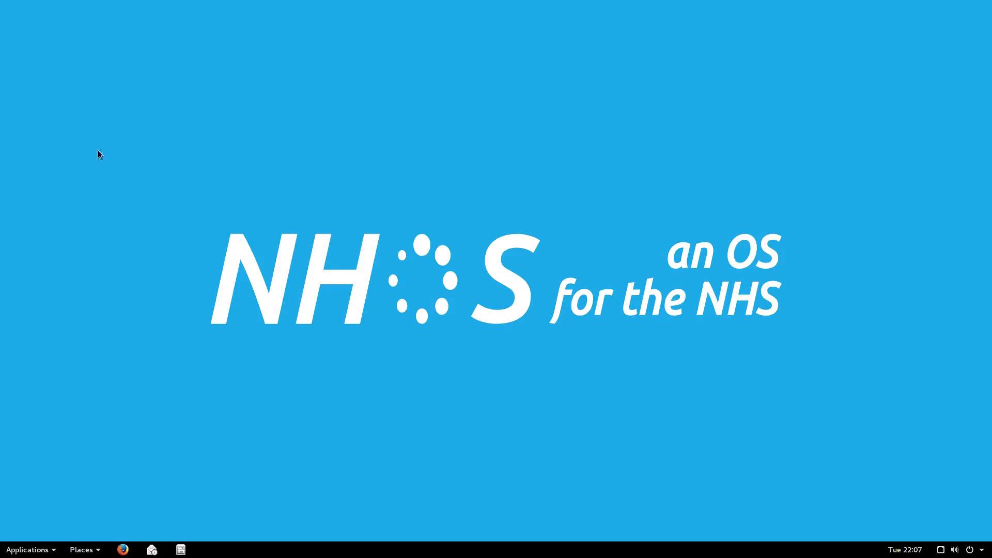
{"action": "mouse_move", "coordinate": [57, 244]}
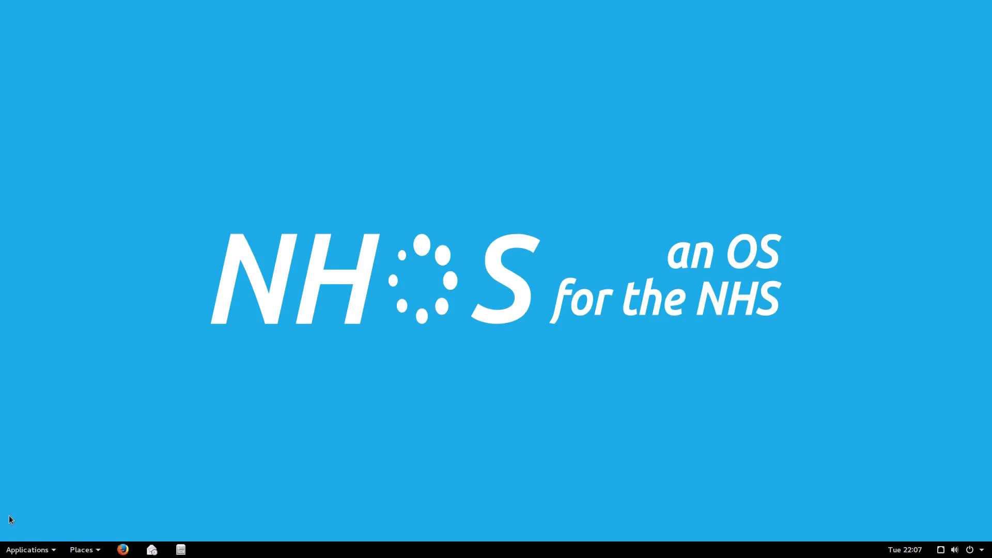
{"action": "mouse_move", "coordinate": [25, 549]}
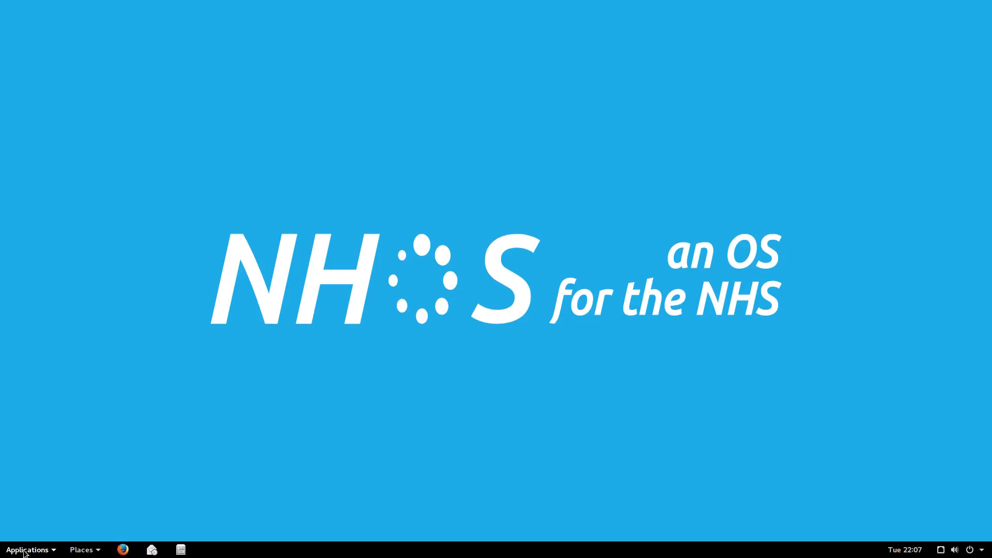
{"action": "left_click", "coordinate": [26, 549]}
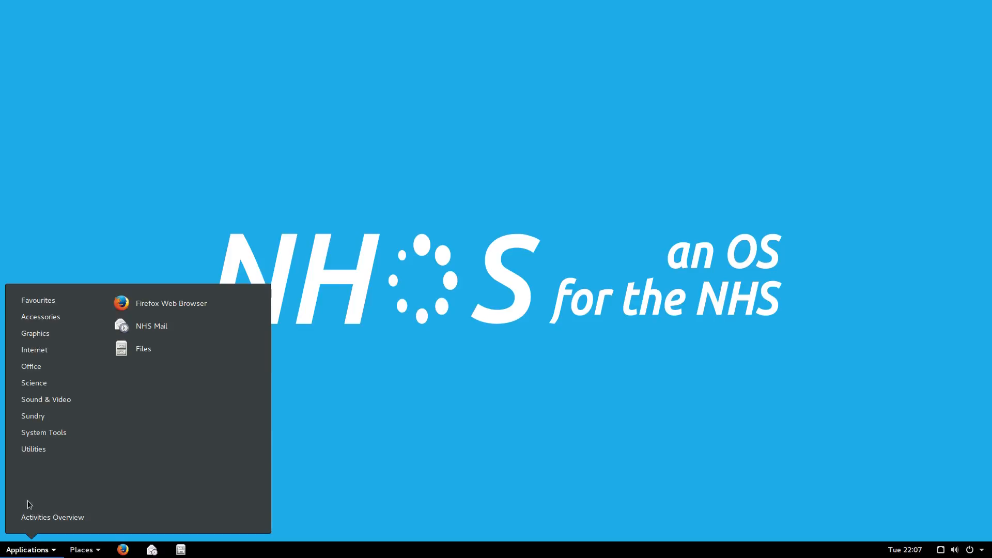
{"action": "mouse_move", "coordinate": [34, 383]}
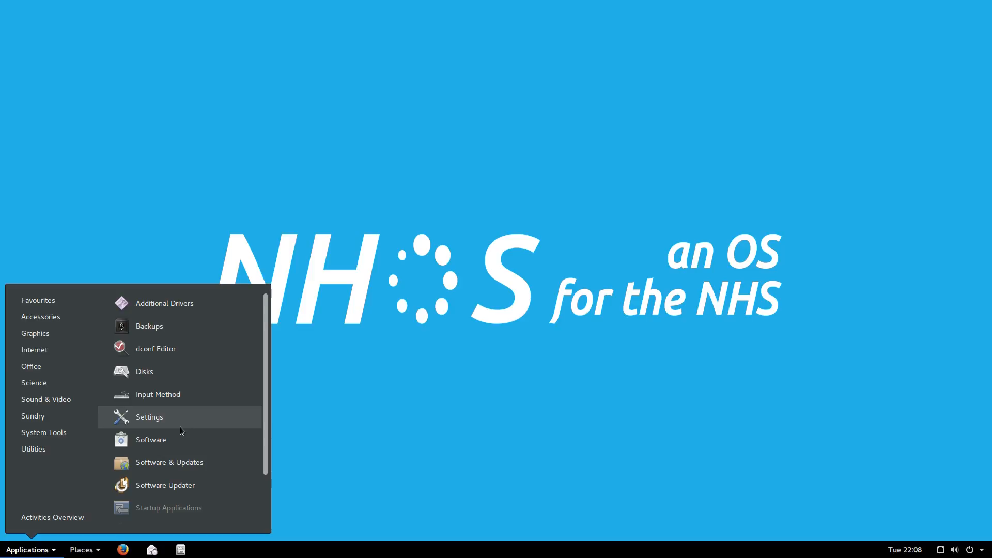
{"action": "mouse_move", "coordinate": [145, 431]}
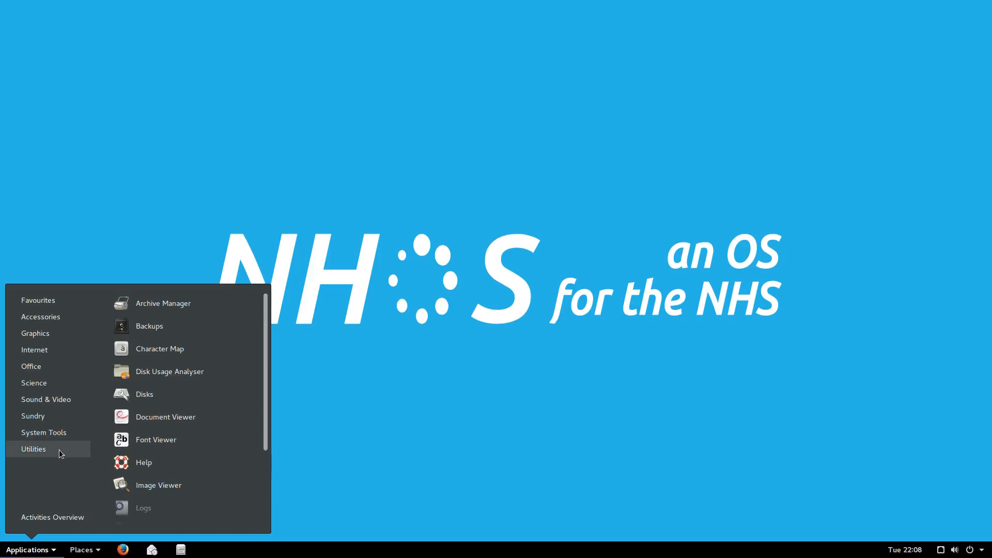
{"action": "mouse_move", "coordinate": [198, 453]}
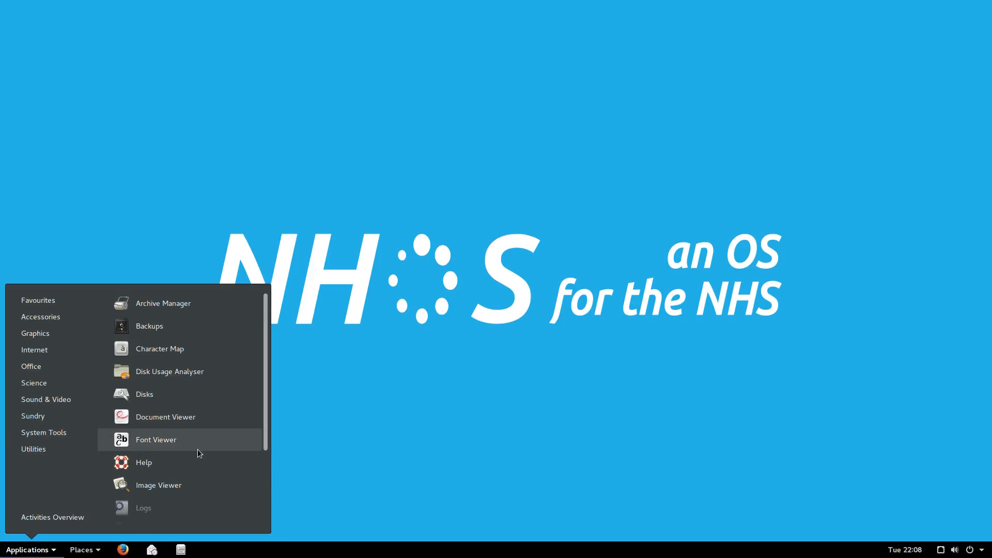
{"action": "mouse_move", "coordinate": [192, 423]}
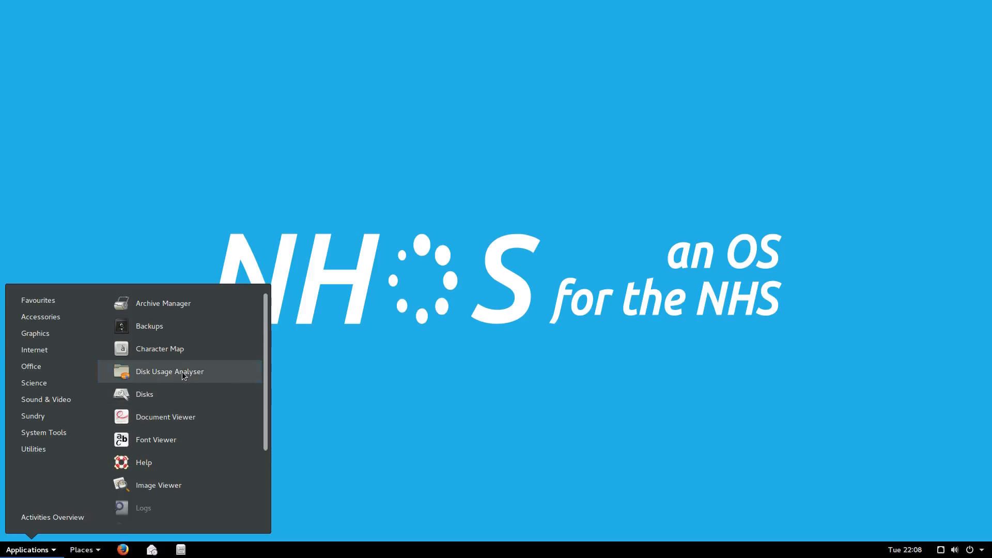
{"action": "left_click", "coordinate": [169, 371]}
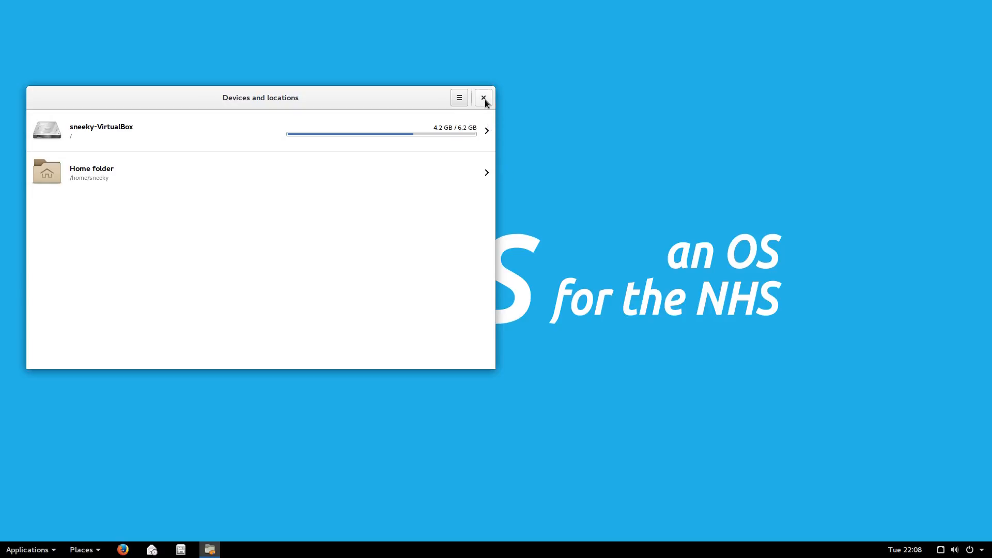
{"action": "left_click", "coordinate": [28, 549]}
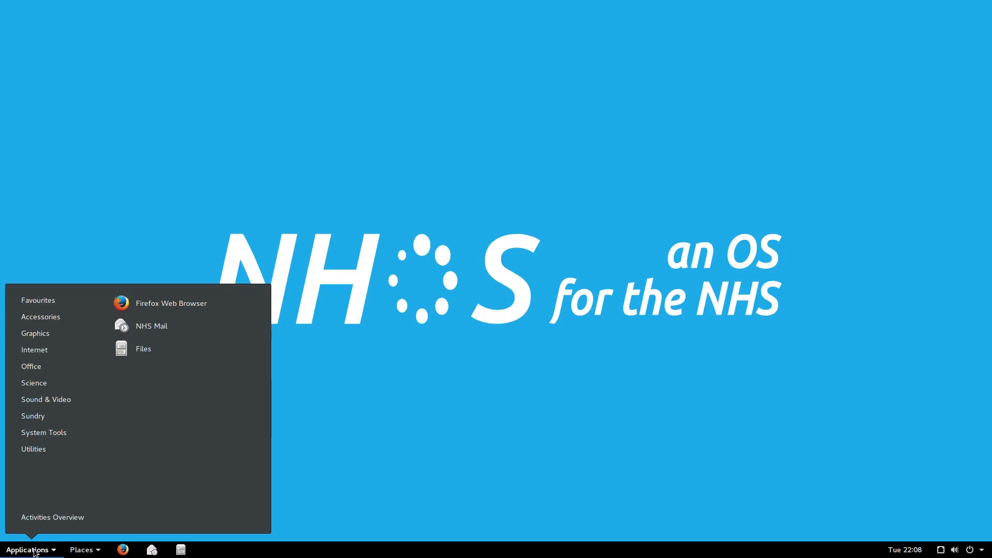
{"action": "mouse_move", "coordinate": [44, 481]}
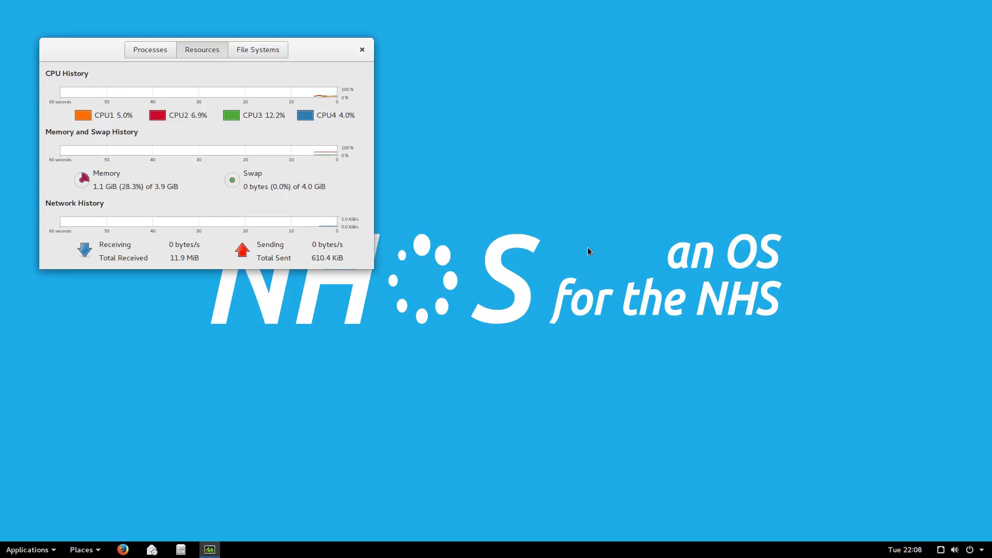
{"action": "mouse_move", "coordinate": [318, 215]}
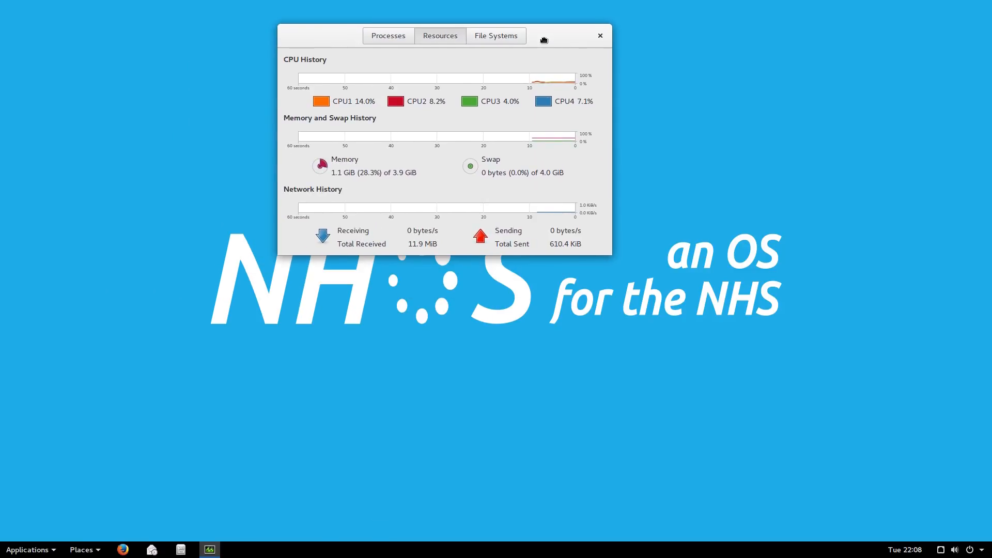
{"action": "mouse_move", "coordinate": [489, 320]}
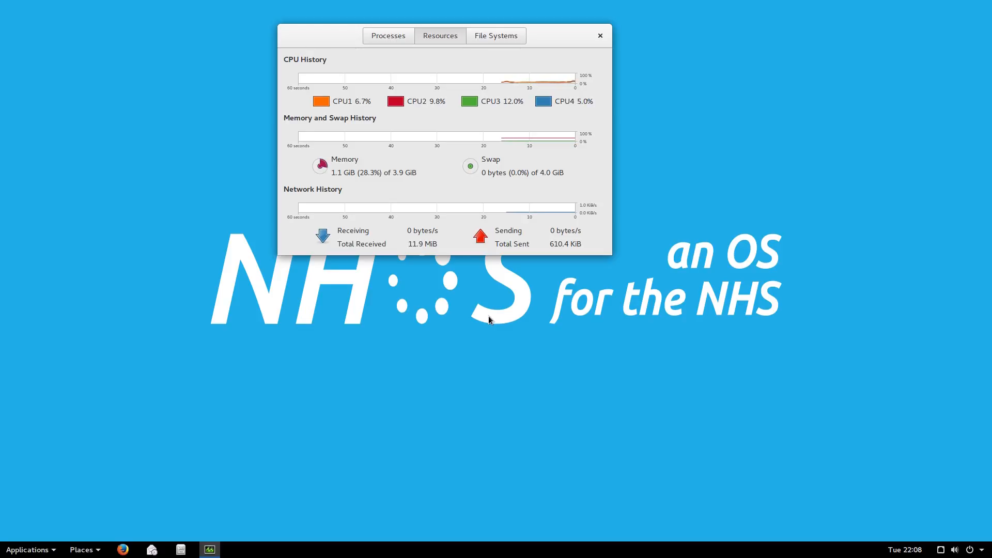
{"action": "mouse_move", "coordinate": [428, 84]}
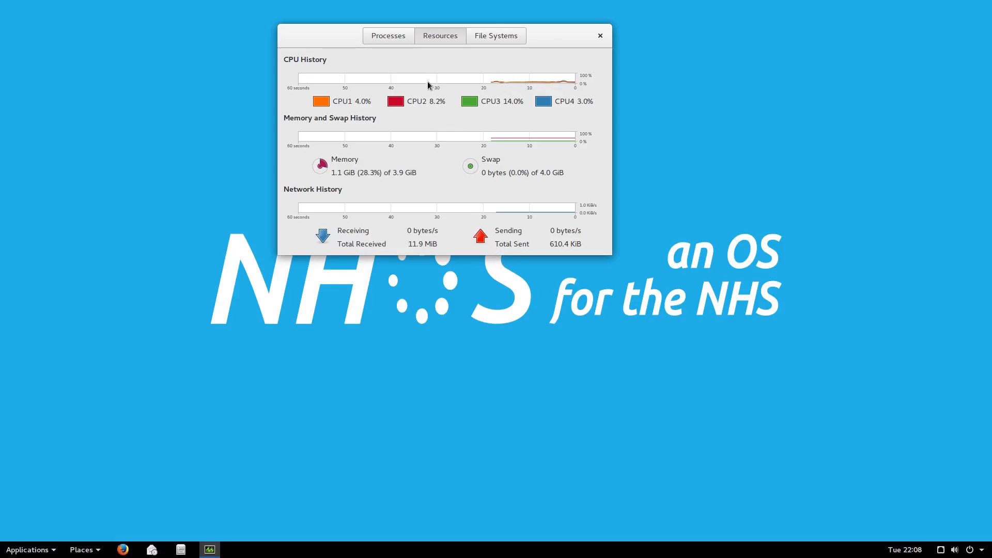
- Switch System Monitor to its list of running processes
{"action": "left_click", "coordinate": [388, 35]}
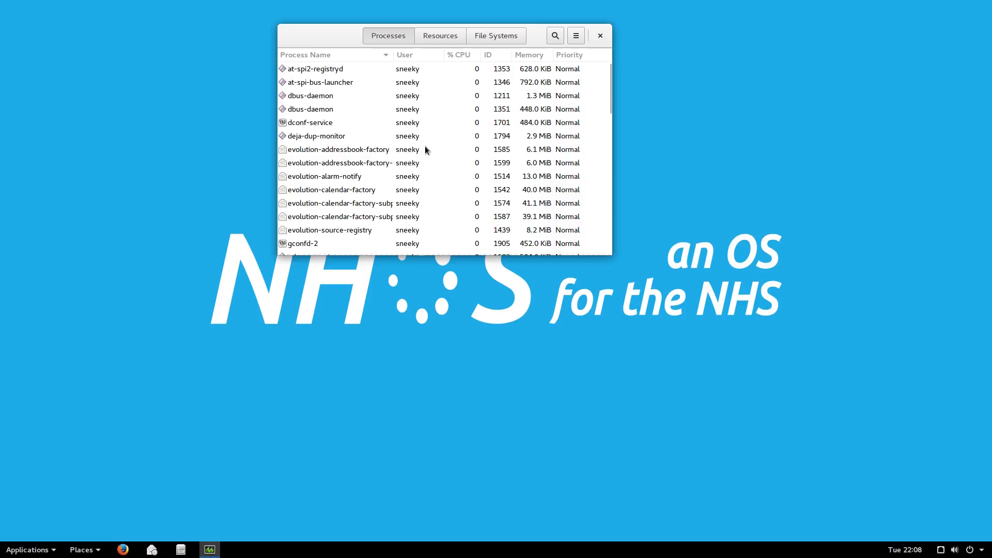
{"action": "mouse_move", "coordinate": [483, 125]}
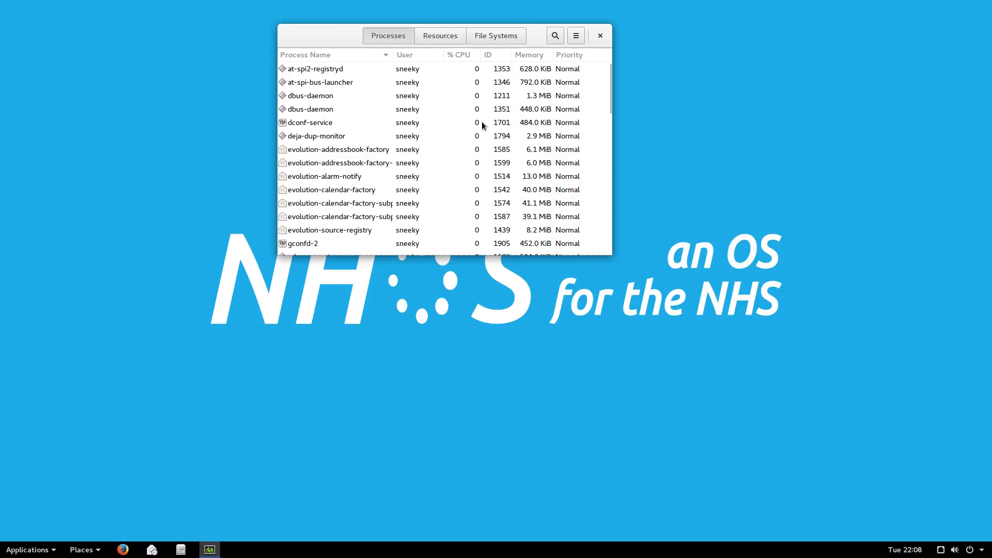
{"action": "mouse_move", "coordinate": [551, 182]}
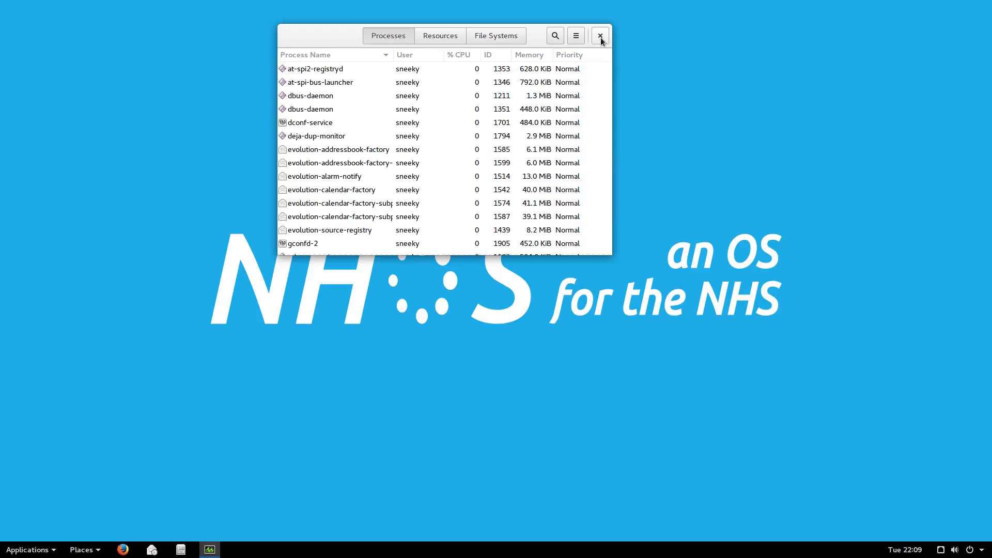
- Close System Monitor, leaving the plain NHoS desktop
{"action": "left_click", "coordinate": [600, 35]}
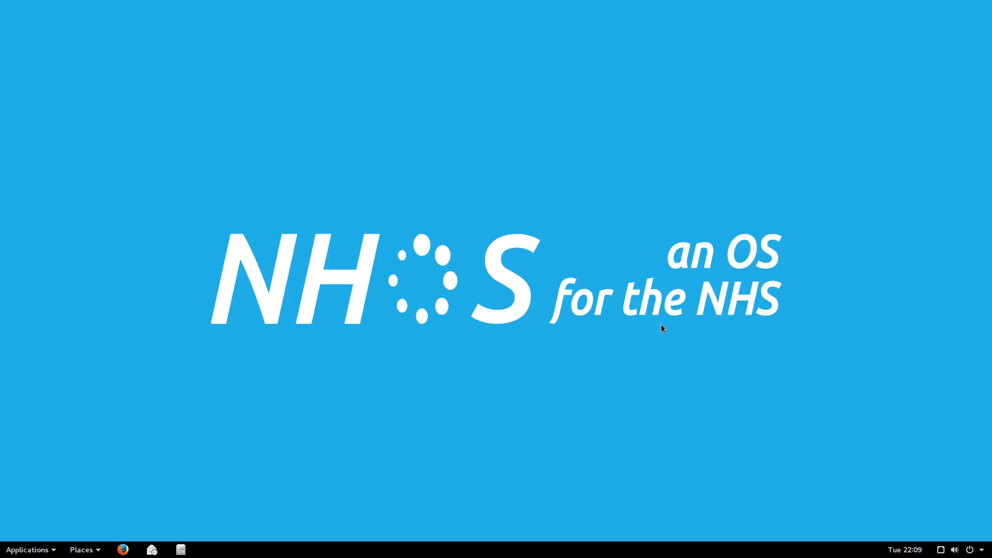
{"action": "mouse_move", "coordinate": [374, 218]}
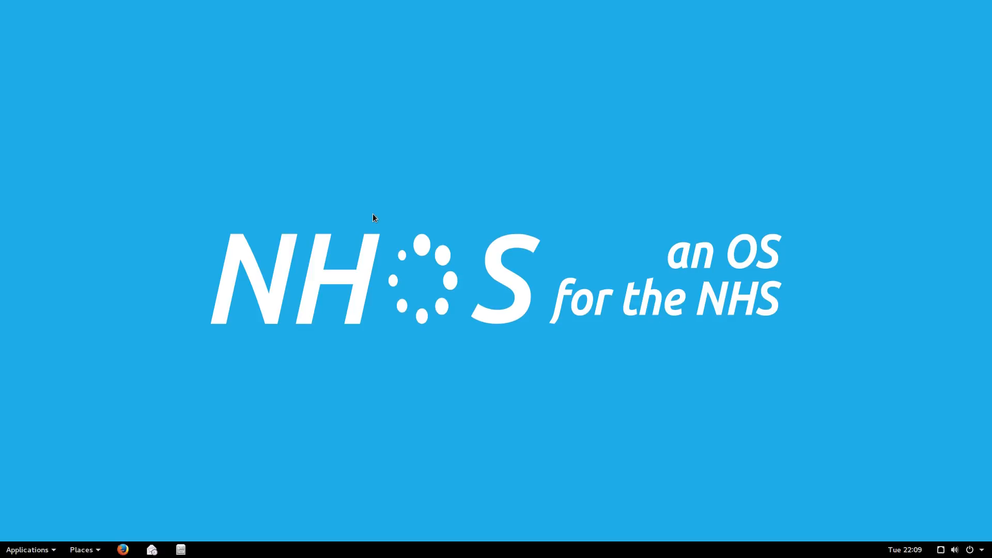